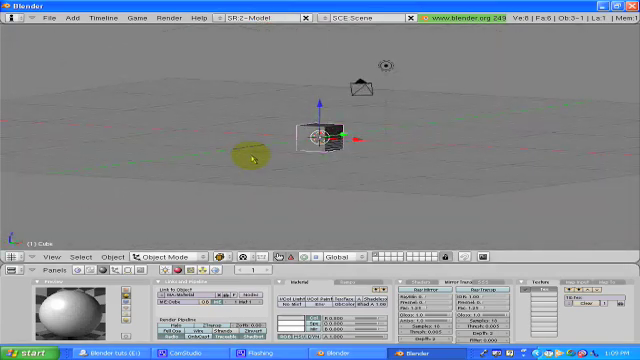
- Orbit the viewport to look down at the default cube from above
left_click_drag(252, 155, 300, 147)
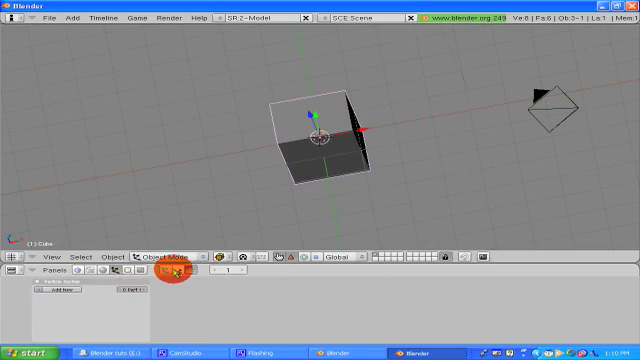
left_click(173, 272)
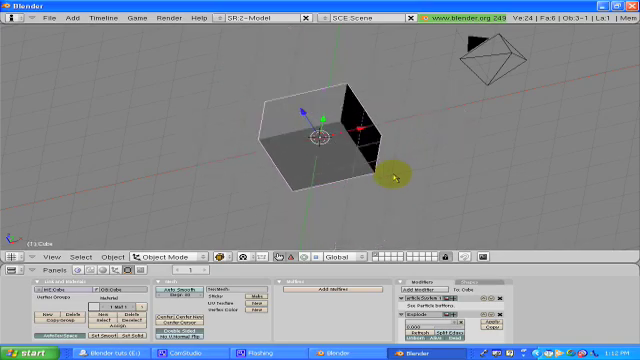
- Open the interaction mode list in the 3D viewport header
left_click(165, 256)
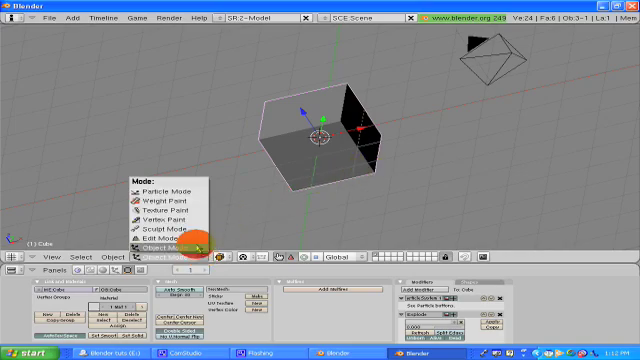